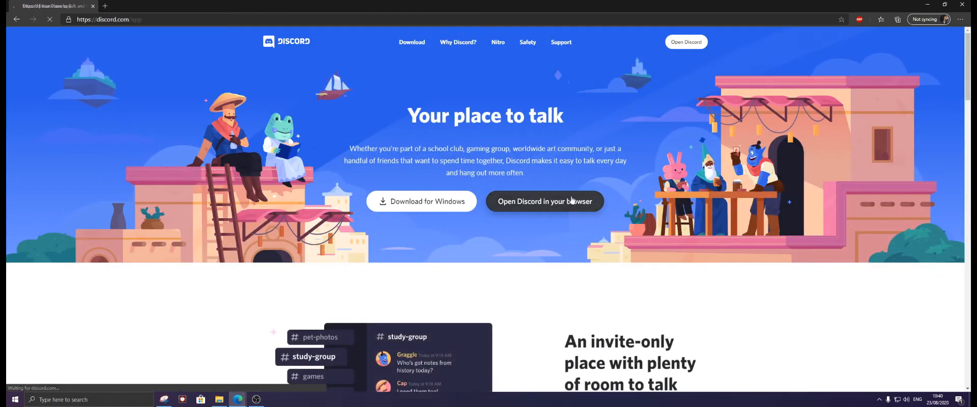
Step: Open Discord in the browser, then return to the #mega-pack-install channel tab
{"action": "left_click", "coordinate": [544, 201]}
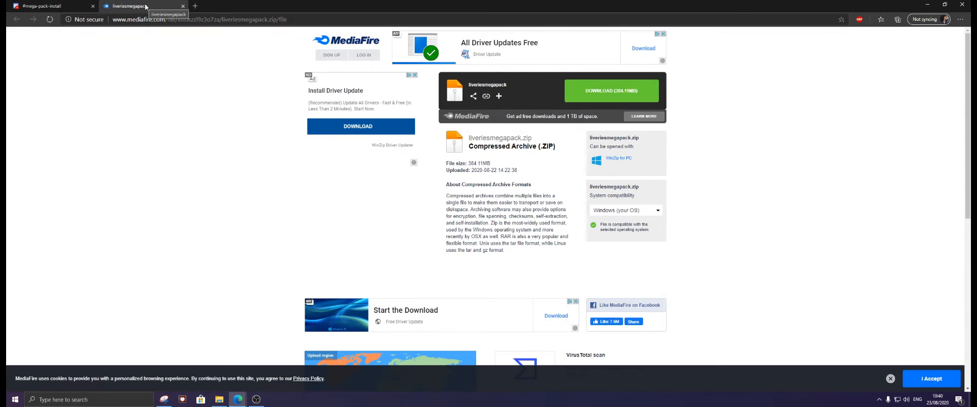
{"action": "left_click", "coordinate": [44, 6]}
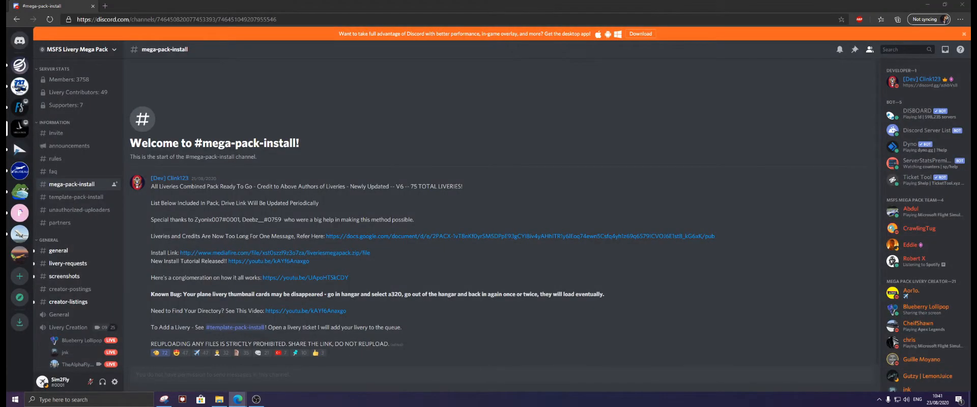
{"action": "left_click", "coordinate": [219, 399]}
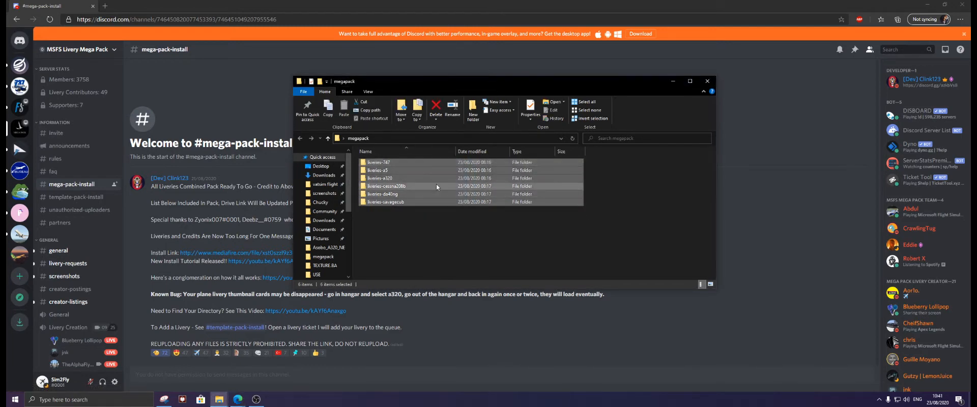
Step: Copy the six livery folders from megapack into D:\Program Files\Community
{"action": "left_click", "coordinate": [440, 251]}
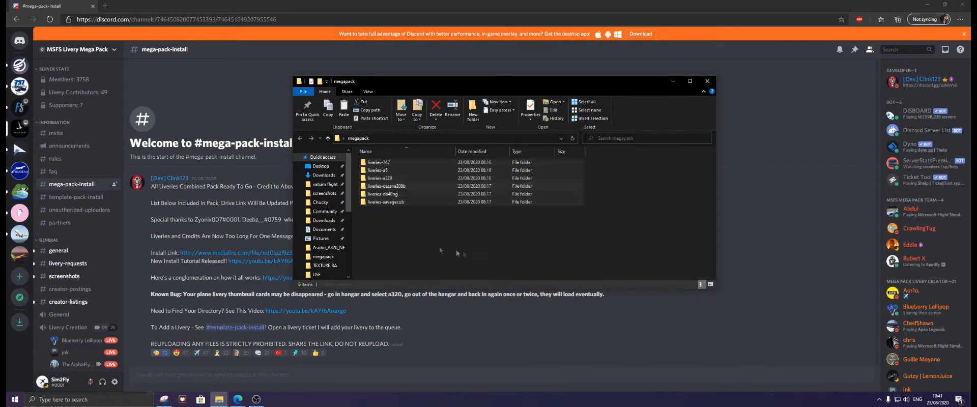
{"action": "scroll", "scroll_direction": "down", "scroll_amount": 3}
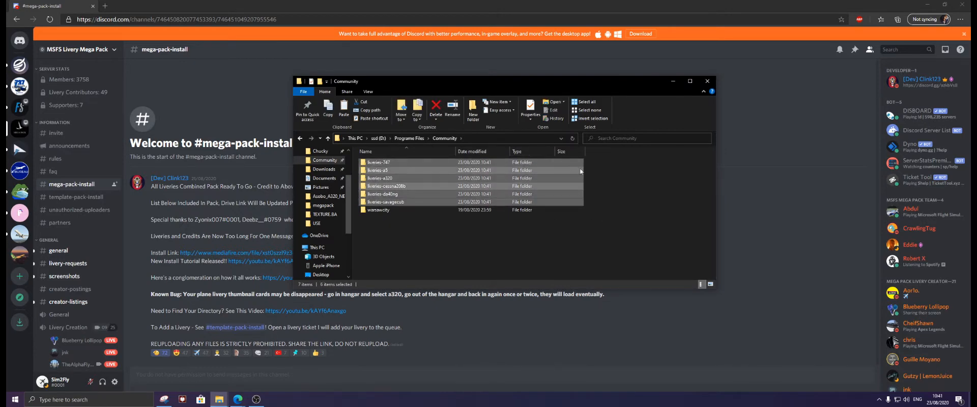
{"action": "left_click", "coordinate": [383, 178]}
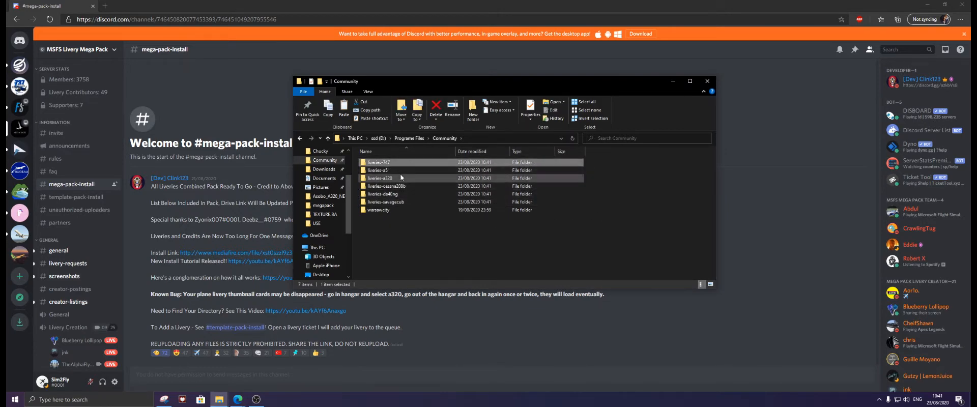
{"action": "left_click", "coordinate": [386, 179]}
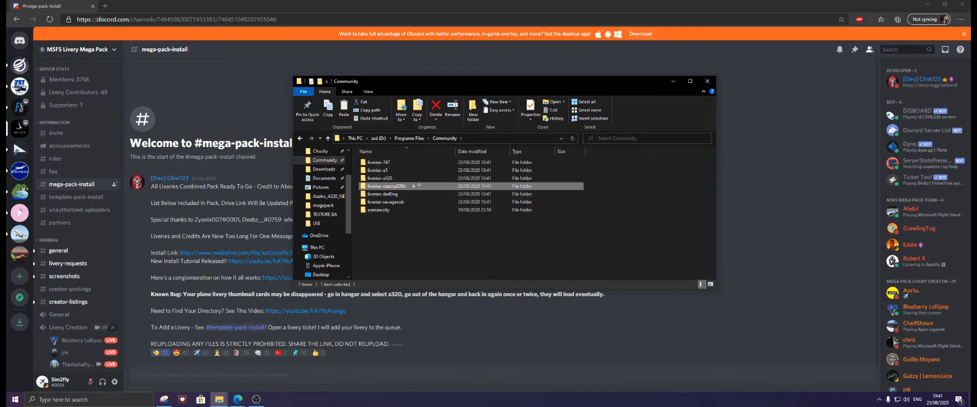
{"action": "mouse_move", "coordinate": [386, 202]}
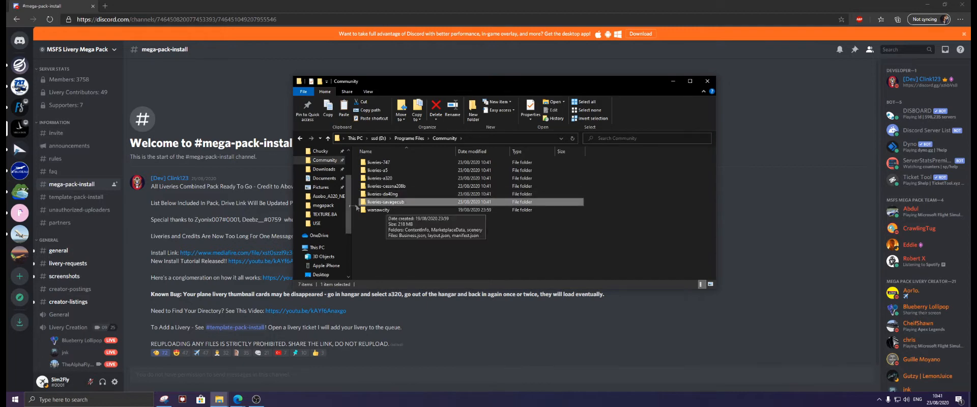
{"action": "left_click", "coordinate": [378, 210]}
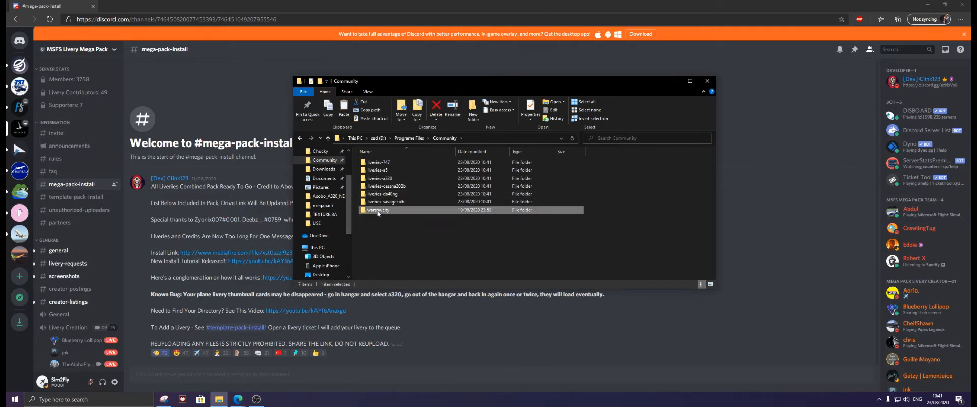
{"action": "double_click", "coordinate": [378, 210]}
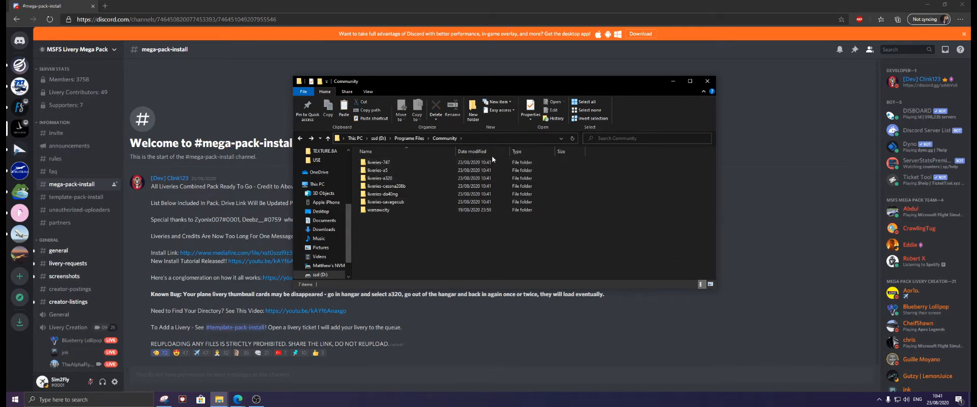
{"action": "left_click", "coordinate": [381, 177]}
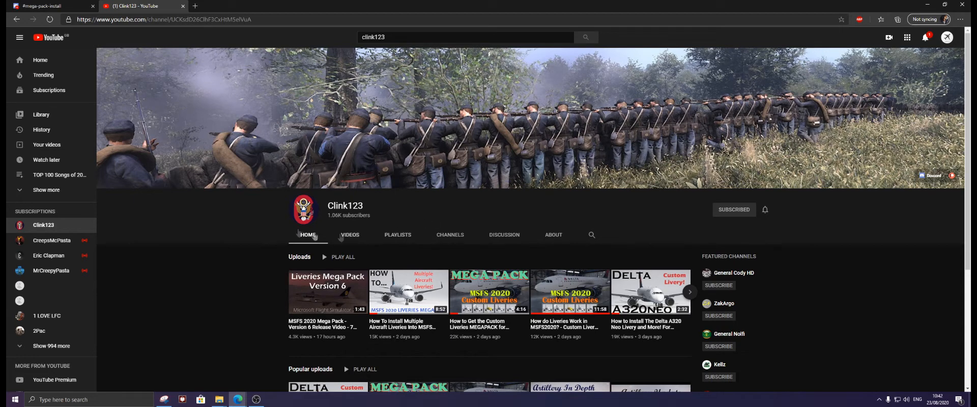
Step: Switch from the Clink123 YouTube channel back to the Discord tab
{"action": "left_click", "coordinate": [41, 6]}
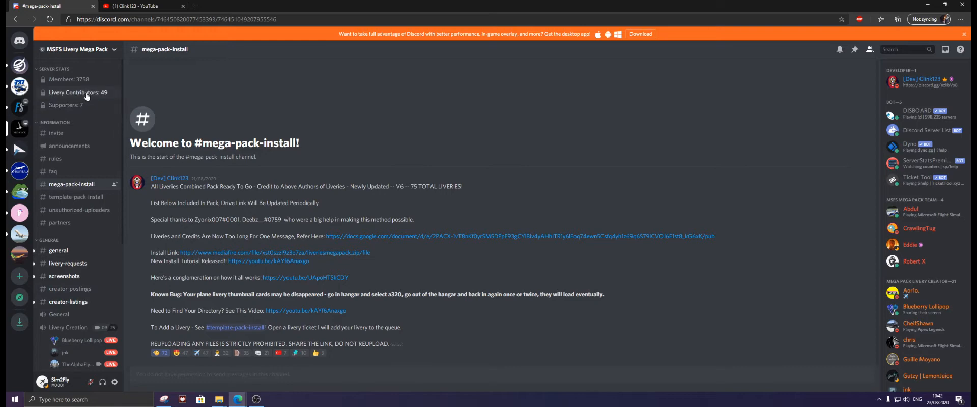
{"action": "mouse_move", "coordinate": [91, 99]}
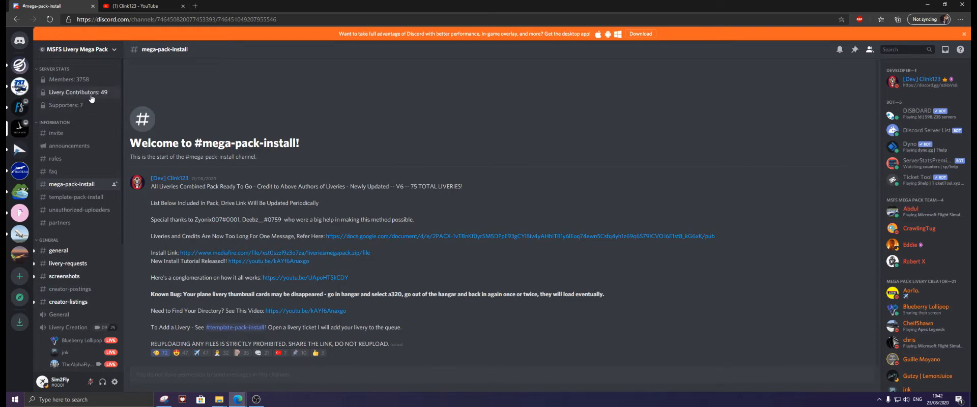
Step: Scroll Discord's member list down to the Mega Pack Livery Creator section
{"action": "scroll", "scroll_direction": "down", "scroll_amount": 3}
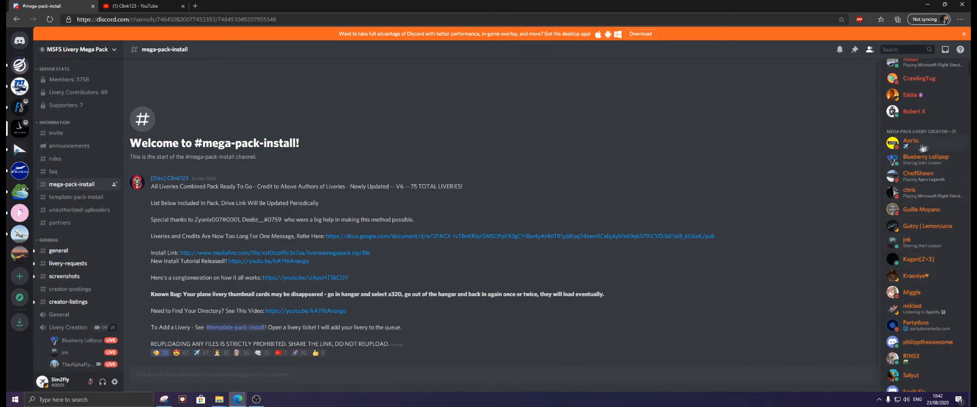
{"action": "scroll", "scroll_direction": "down", "scroll_amount": 3}
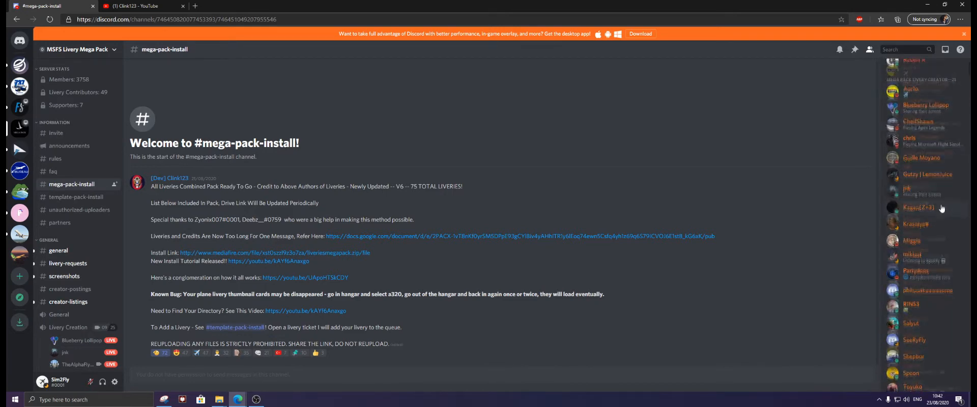
{"action": "scroll", "scroll_direction": "down", "scroll_amount": 3}
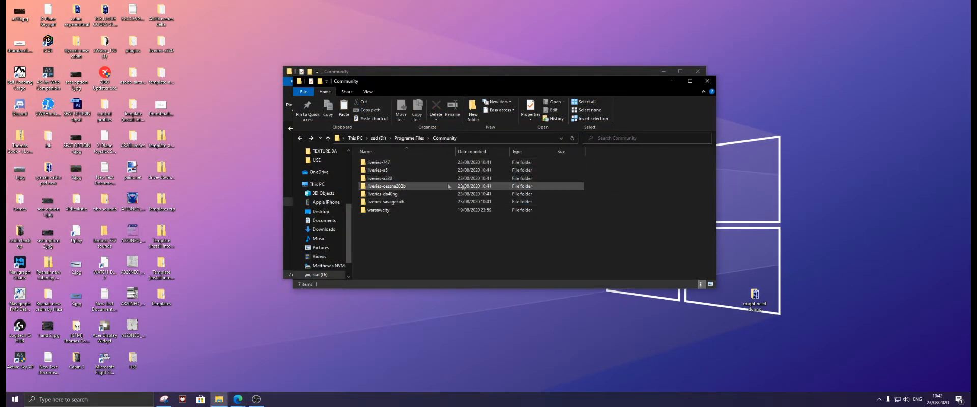
Step: Open liveries-a320 in the Community folder and browse down to its Airplanes folder
{"action": "left_click", "coordinate": [379, 178]}
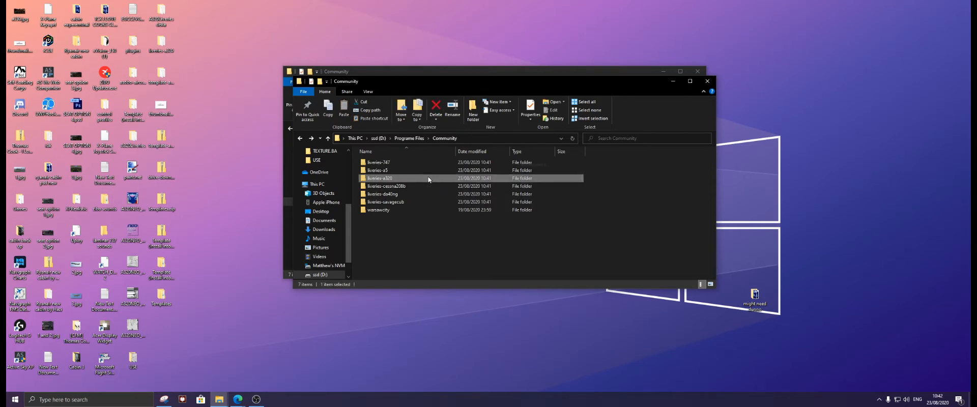
{"action": "double_click", "coordinate": [380, 177]}
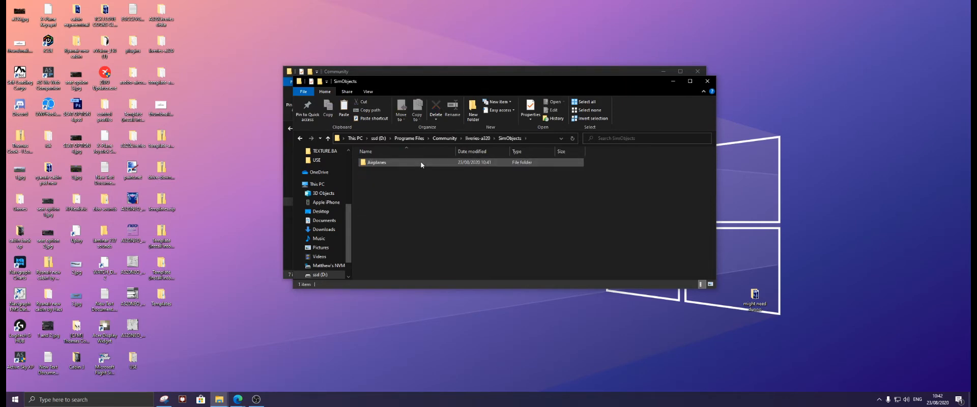
{"action": "double_click", "coordinate": [377, 162]}
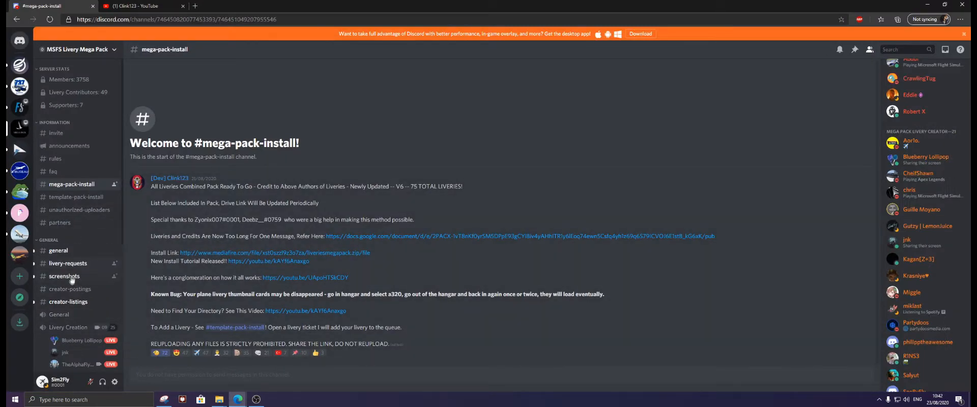
Step: Open #creator-postings and follow the Allegiant Airlines A320neo post's Google Drive link
{"action": "left_click", "coordinate": [70, 289]}
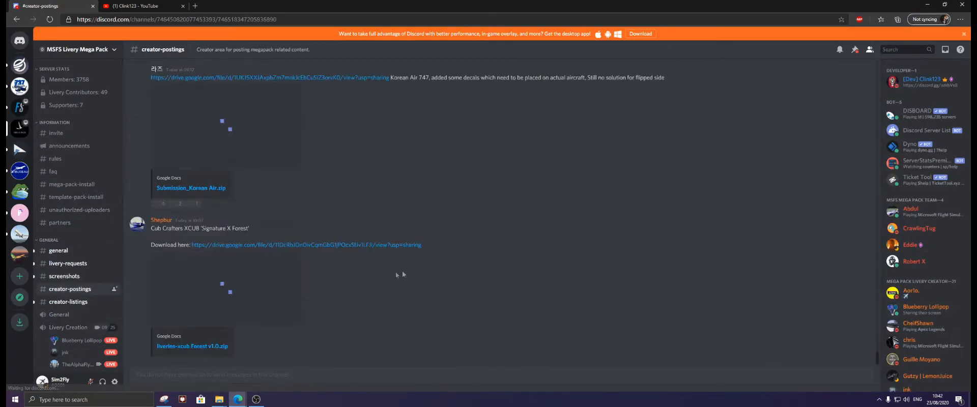
{"action": "scroll", "scroll_direction": "down", "scroll_amount": 3}
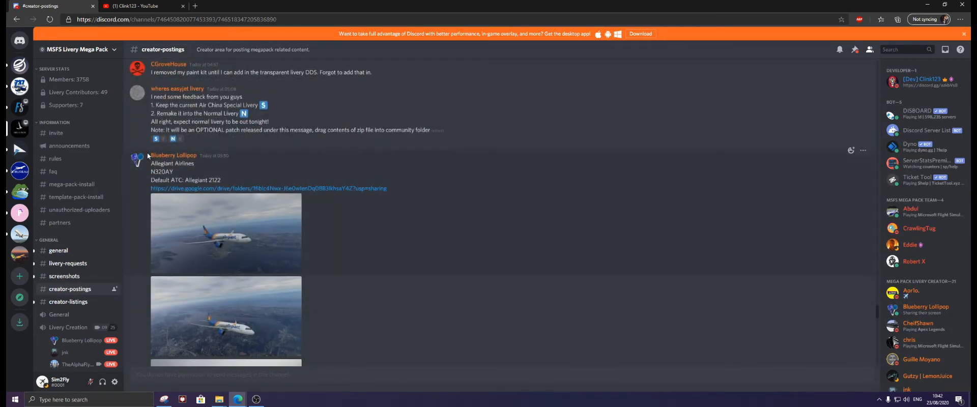
{"action": "mouse_move", "coordinate": [339, 190]}
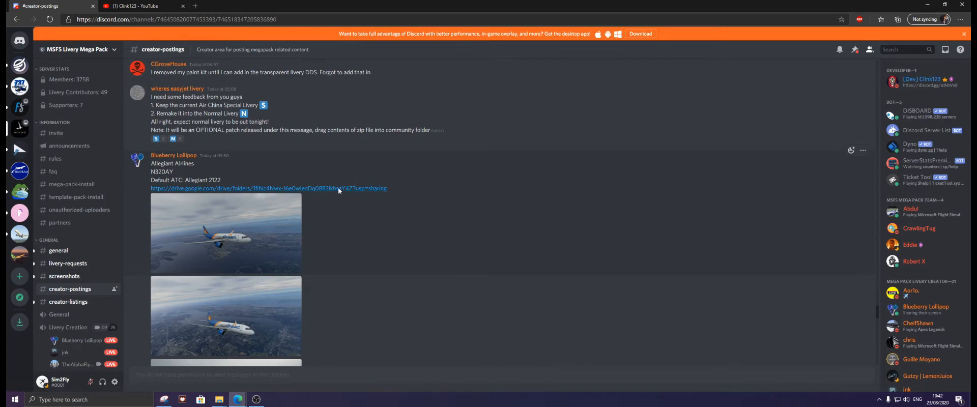
{"action": "left_click", "coordinate": [267, 189]}
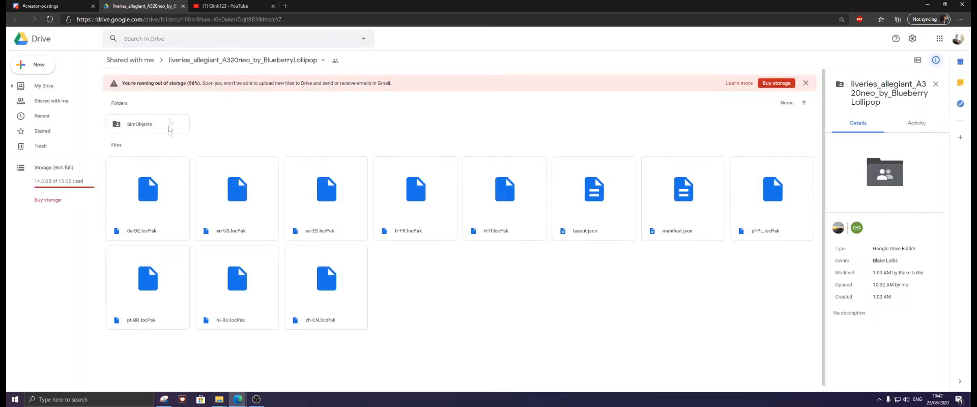
Step: Download the Drive SimObjects folder as a zip, choosing Leave on the prompt
{"action": "left_click", "coordinate": [148, 124]}
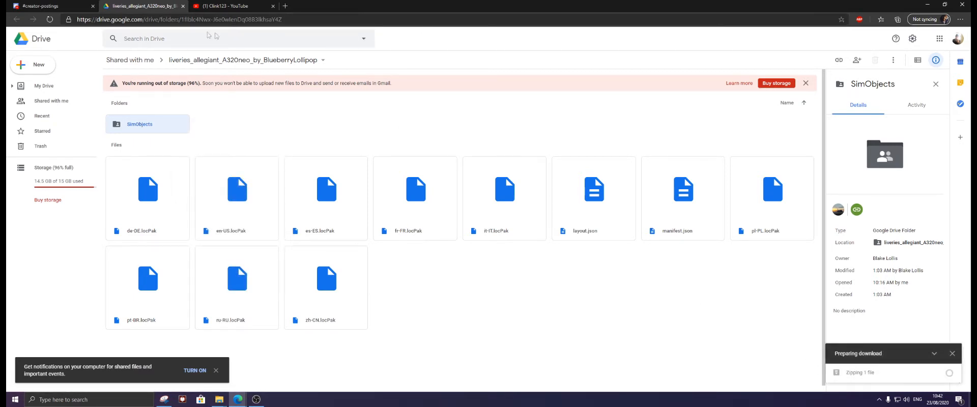
{"action": "mouse_move", "coordinate": [520, 118]}
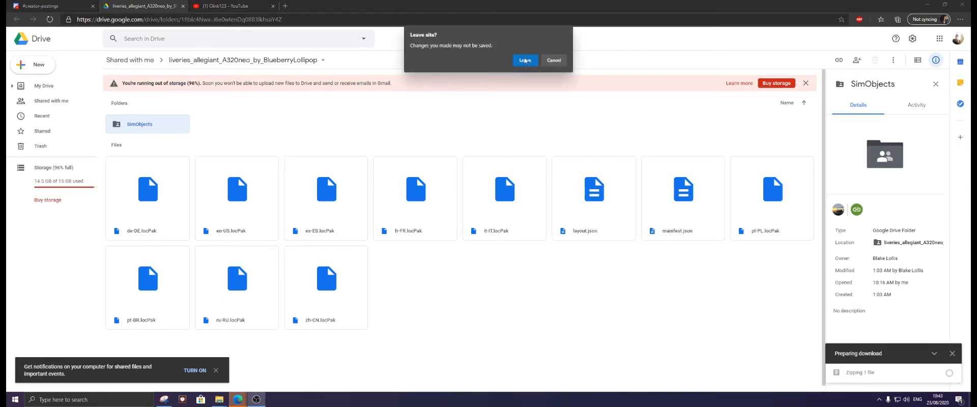
{"action": "left_click", "coordinate": [553, 60]}
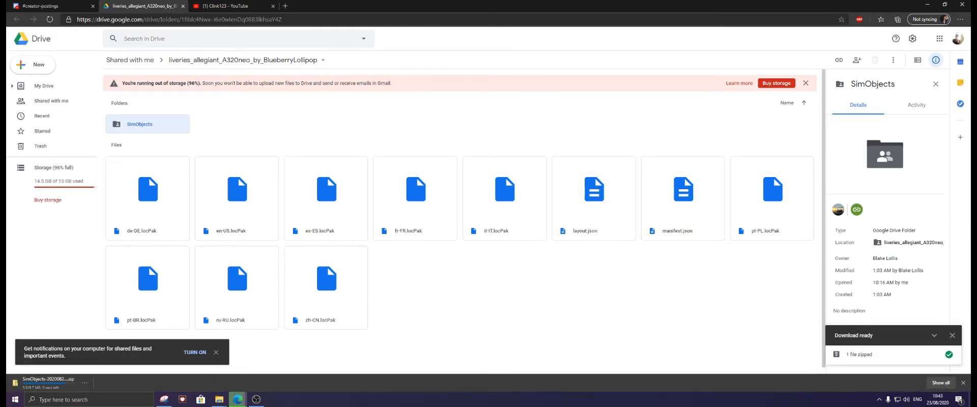
{"action": "left_click", "coordinate": [952, 335]}
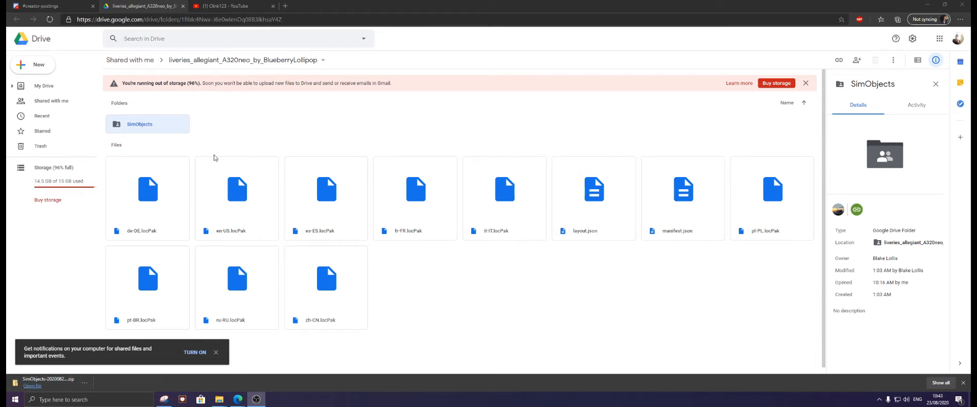
{"action": "mouse_move", "coordinate": [255, 382]}
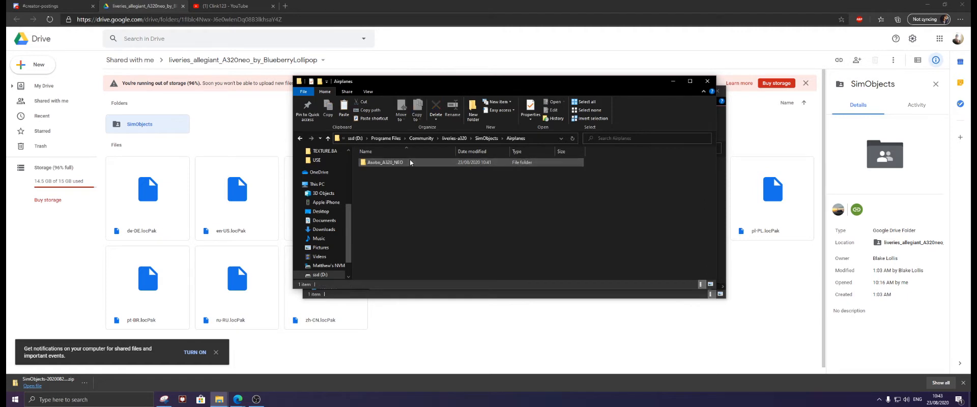
Step: Open Asobo_A320_NEO under liveries-a320\SimObjects\Airplanes in the Community folder
{"action": "double_click", "coordinate": [383, 162]}
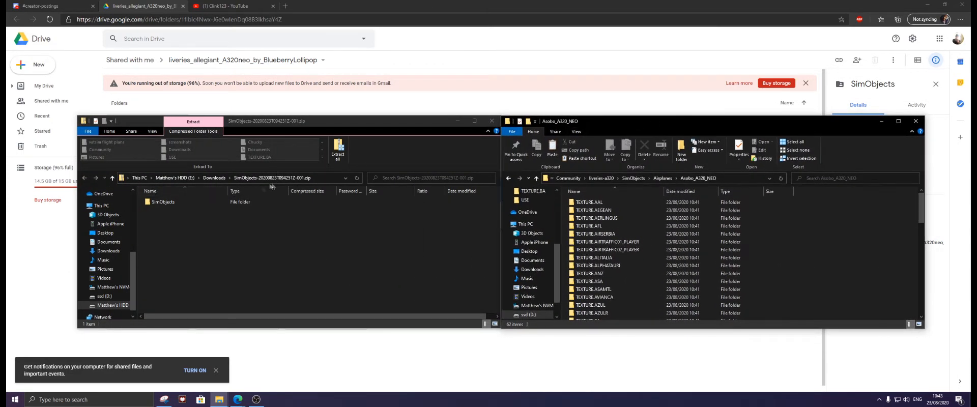
Step: Browse the zip to SimObjects > Airplanes > Asobo_A320_NEO and open the mega pack's aircraft.cfg
{"action": "double_click", "coordinate": [164, 202]}
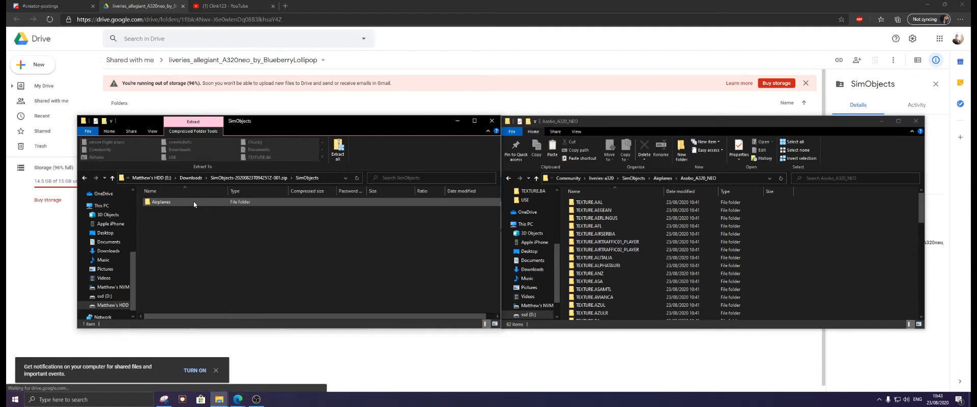
{"action": "double_click", "coordinate": [161, 202]}
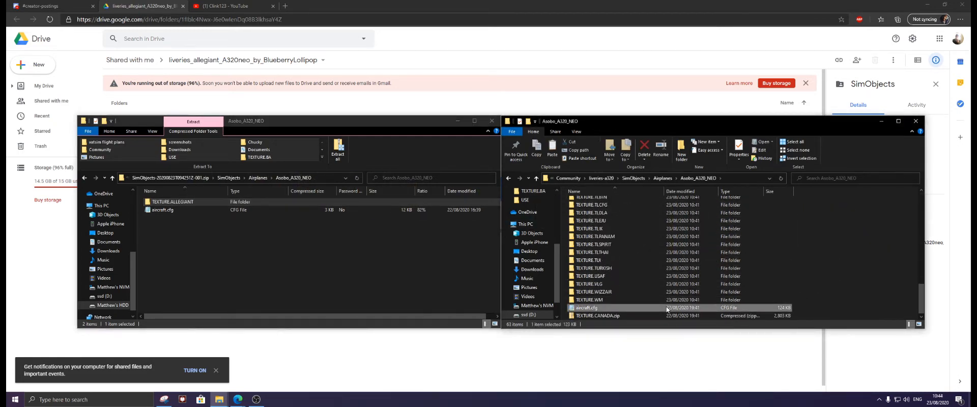
{"action": "double_click", "coordinate": [585, 307]}
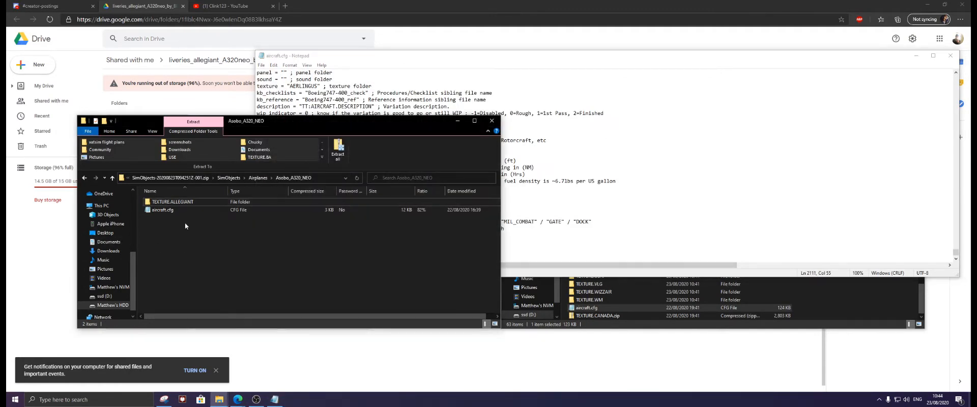
Step: Copy the Allegiant aircraft.cfg entry into the mega pack's file, renumbered [FLTSIM.64]
{"action": "left_click", "coordinate": [162, 210]}
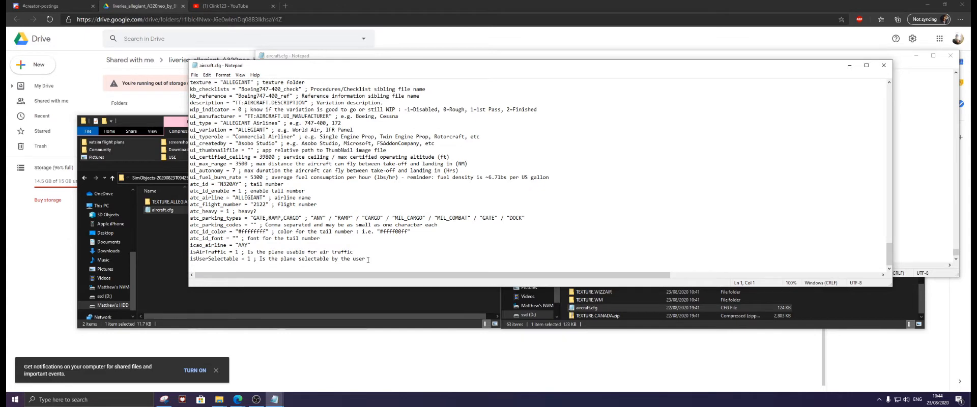
{"action": "key", "text": "ctrl+a"}
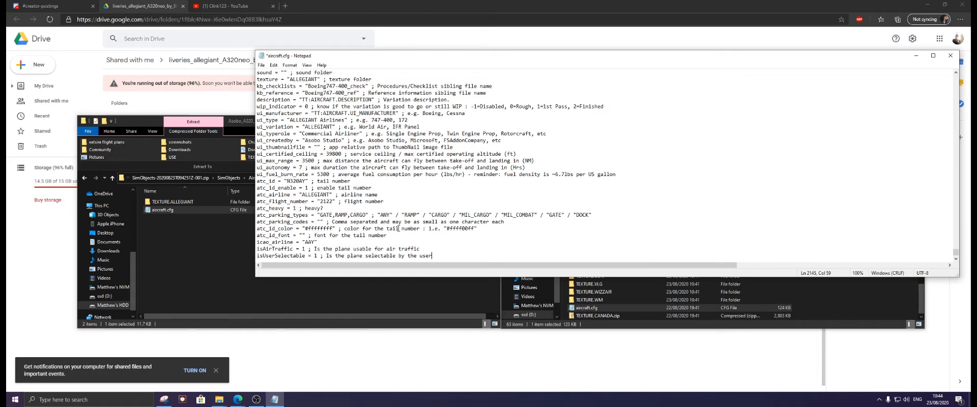
{"action": "scroll", "scroll_direction": "down", "scroll_amount": 3}
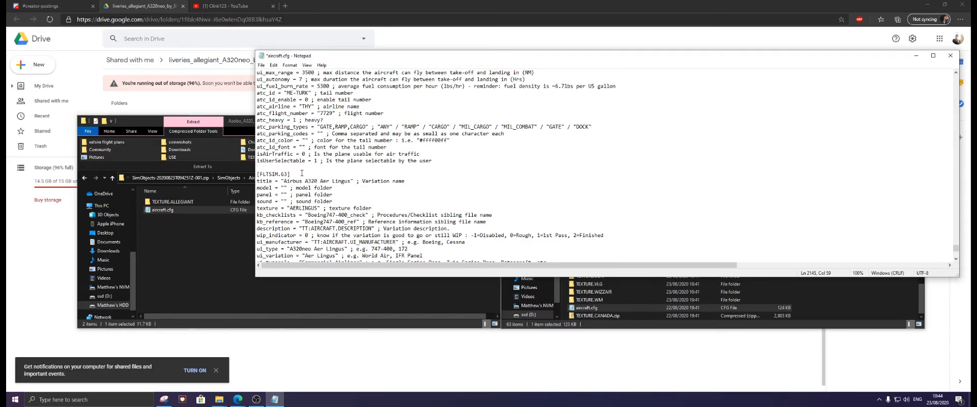
{"action": "double_click", "coordinate": [285, 174]}
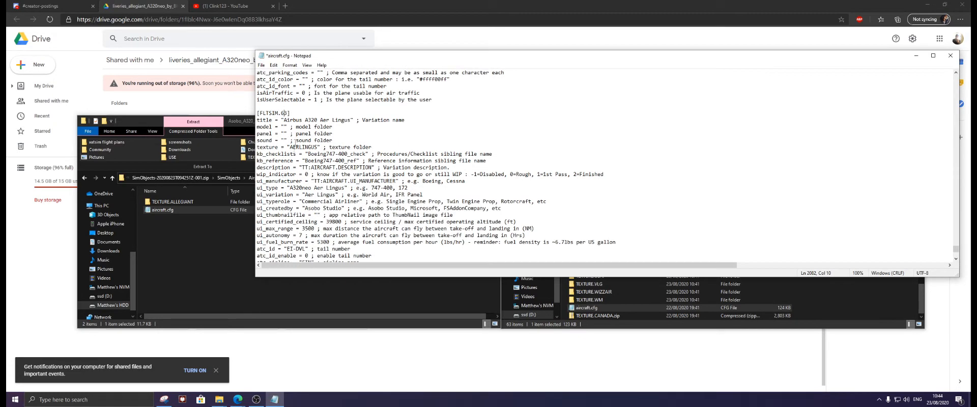
{"action": "scroll", "scroll_direction": "down", "scroll_amount": 3}
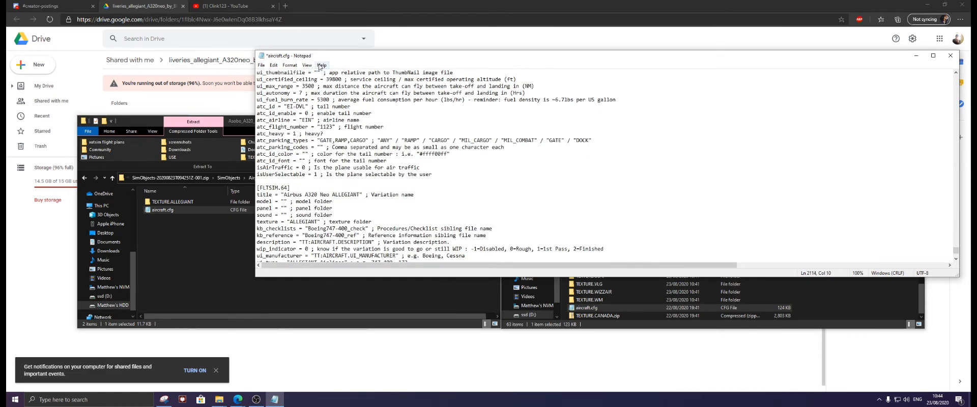
{"action": "left_click", "coordinate": [261, 65]}
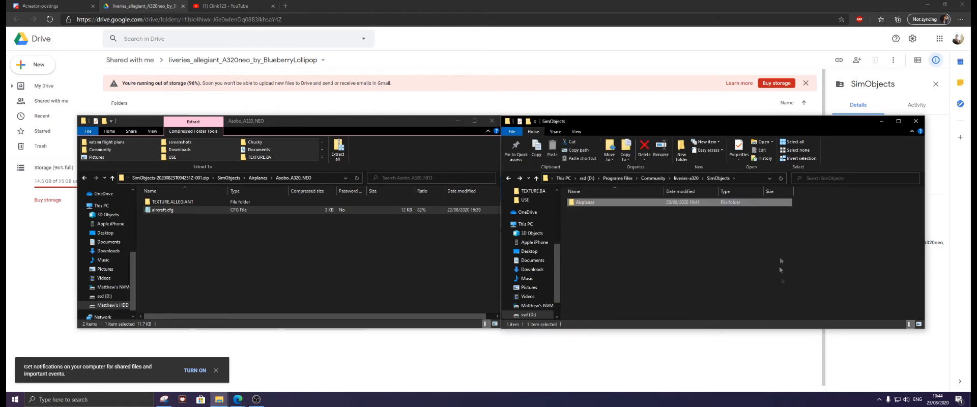
Step: Open the liveries-a320 pack's layout.json in Notepad++
{"action": "double_click", "coordinate": [584, 202]}
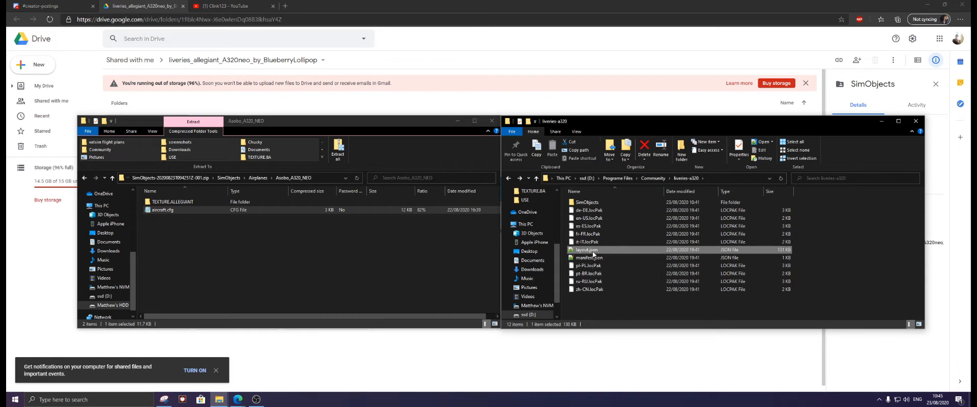
{"action": "double_click", "coordinate": [586, 249]}
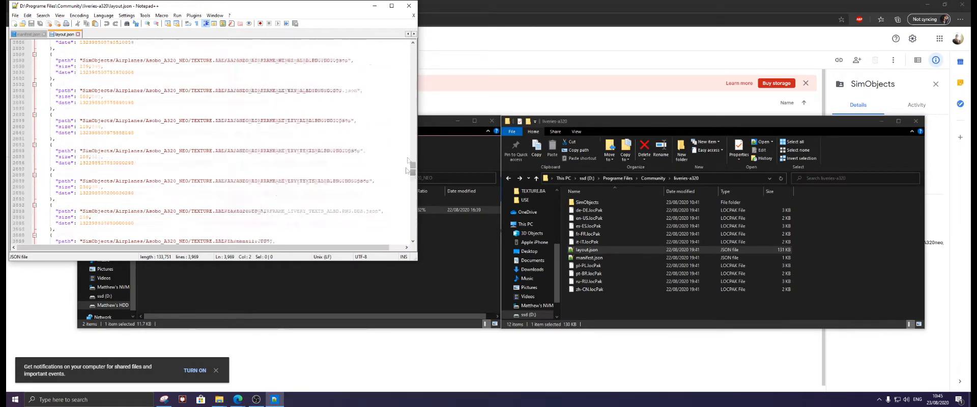
Step: Scroll layout.json to the TEXTURE.TURKISH entries and place the cursor at their start
{"action": "scroll", "scroll_direction": "down", "scroll_amount": 3}
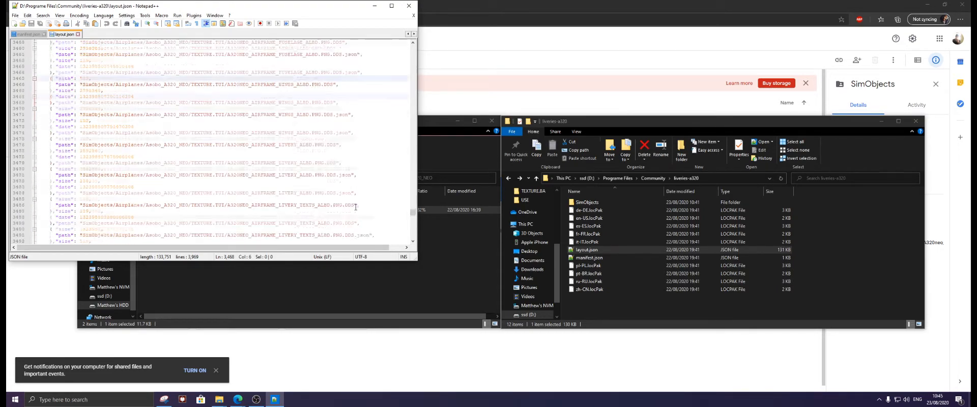
{"action": "scroll", "scroll_direction": "down", "scroll_amount": 3}
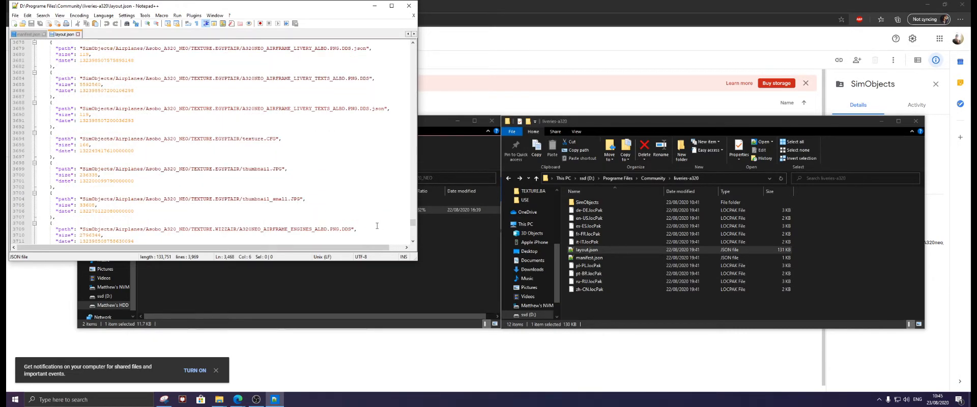
{"action": "scroll", "scroll_direction": "down", "scroll_amount": 3}
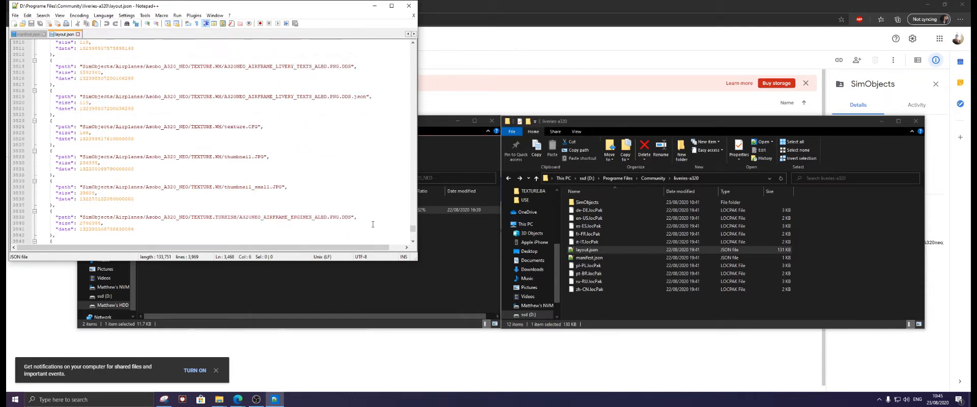
{"action": "scroll", "scroll_direction": "down", "scroll_amount": 3}
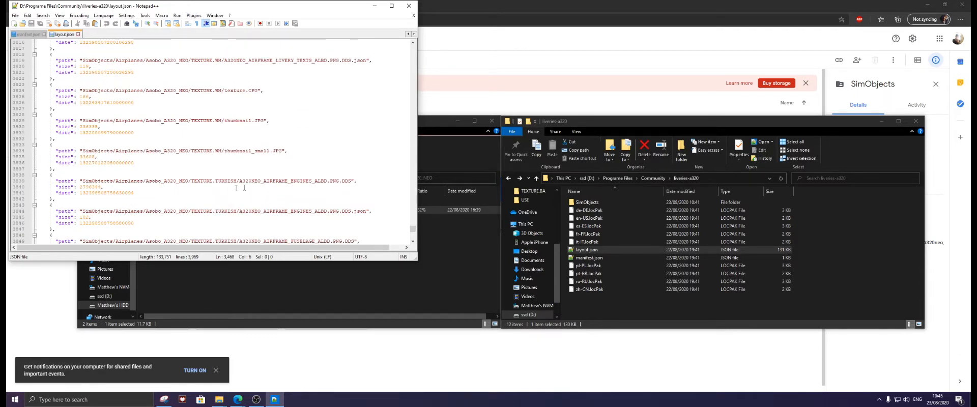
{"action": "left_click", "coordinate": [225, 180]}
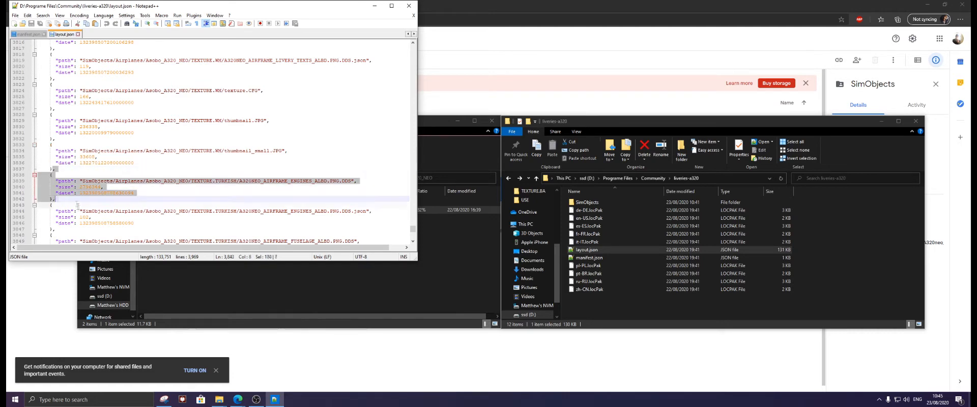
Step: Paste the copied TURKISH entries after the AERLINGUS block, making layout.json 4,035 lines
{"action": "scroll", "scroll_direction": "down", "scroll_amount": 3}
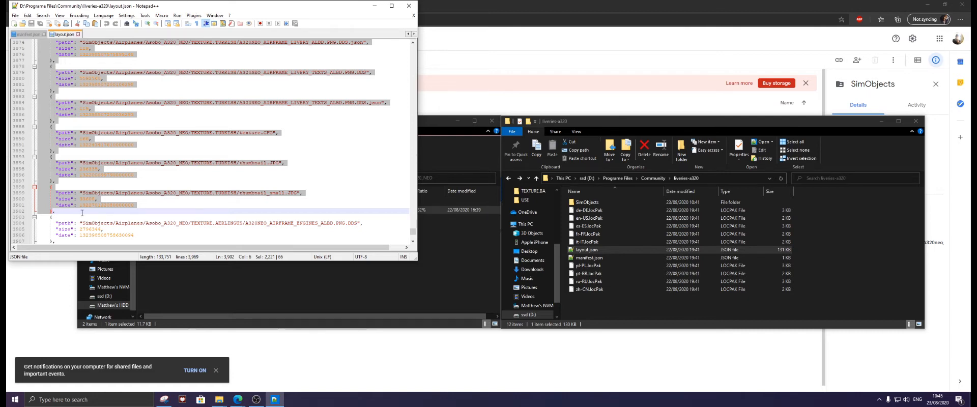
{"action": "scroll", "scroll_direction": "down", "scroll_amount": 3}
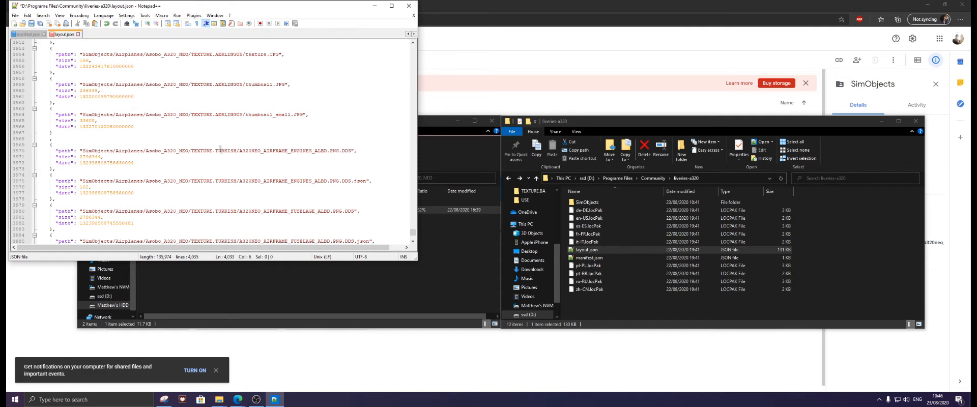
Step: Overwrite TURKISH with ALLEGIANT in the pasted texture paths
{"action": "double_click", "coordinate": [225, 150]}
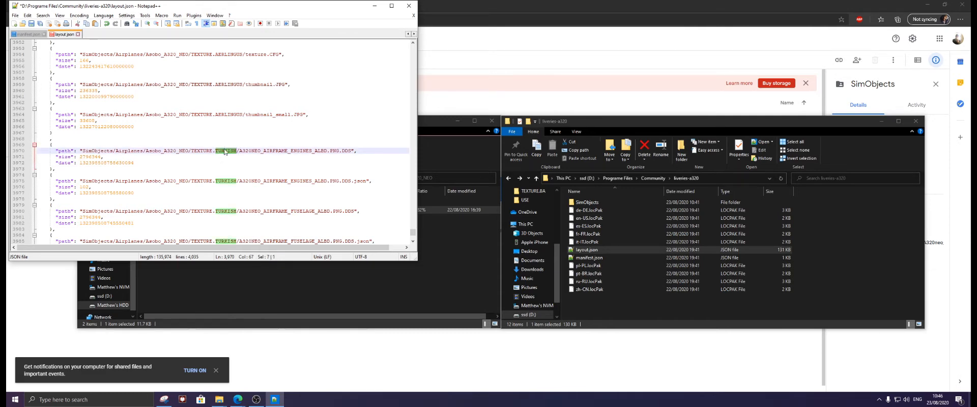
{"action": "type", "text": "ALLEGIANT"}
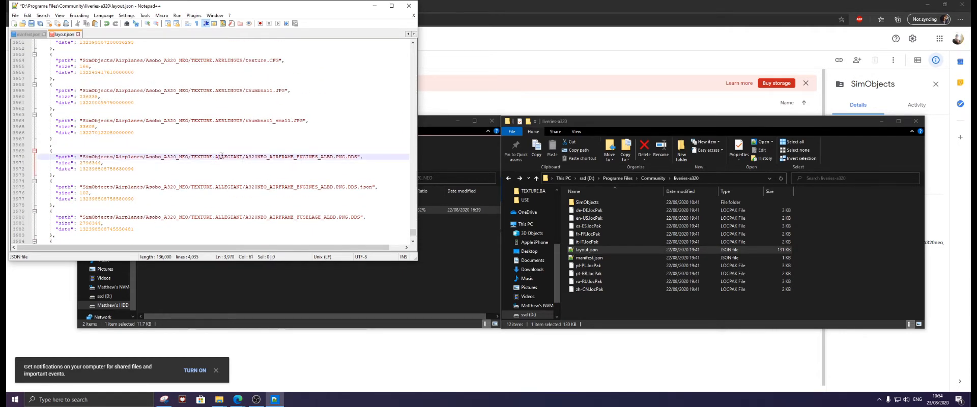
Step: Remove a stray line, leaving 4,034 lines, and close layout.json
{"action": "left_click", "coordinate": [90, 163]}
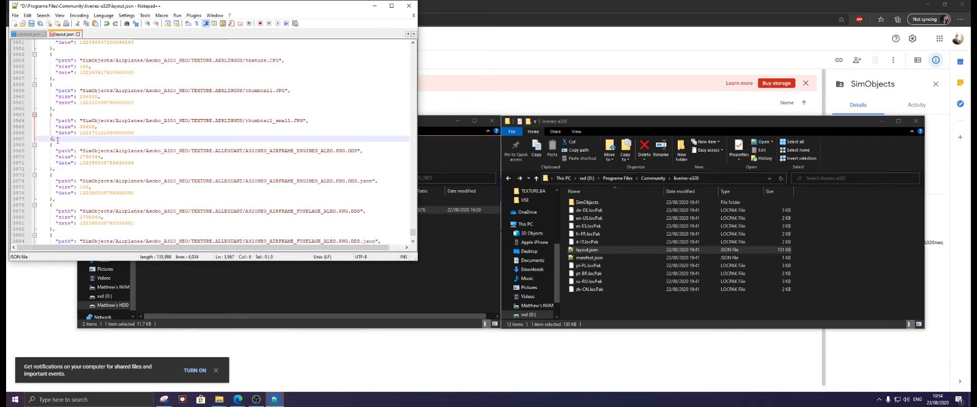
{"action": "left_click", "coordinate": [15, 14]}
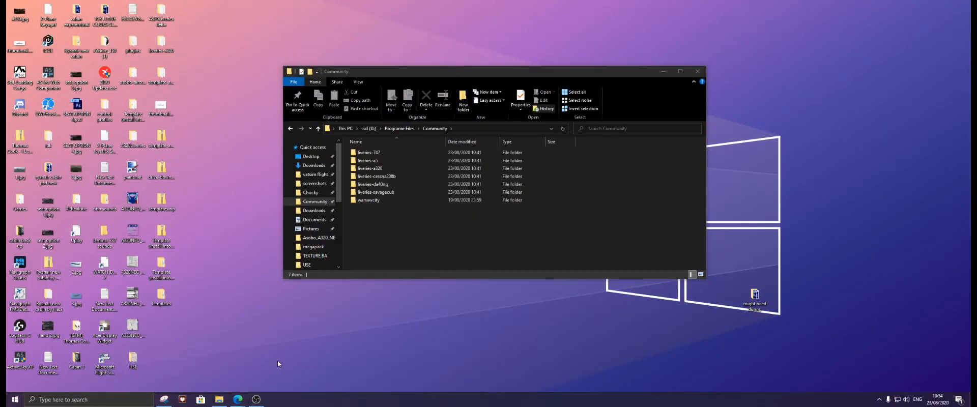
Step: Close the Community folder window
{"action": "left_click", "coordinate": [9, 400]}
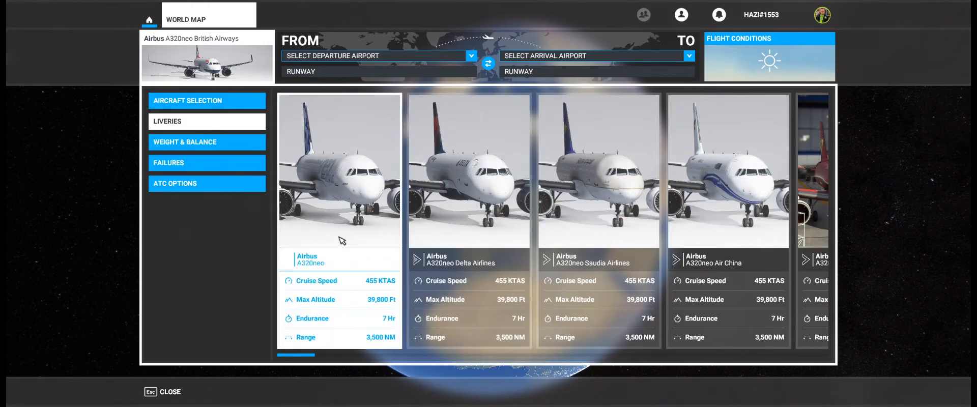
Step: Scroll through the A320neo livery cards
{"action": "scroll", "scroll_direction": "right", "scroll_amount": 3}
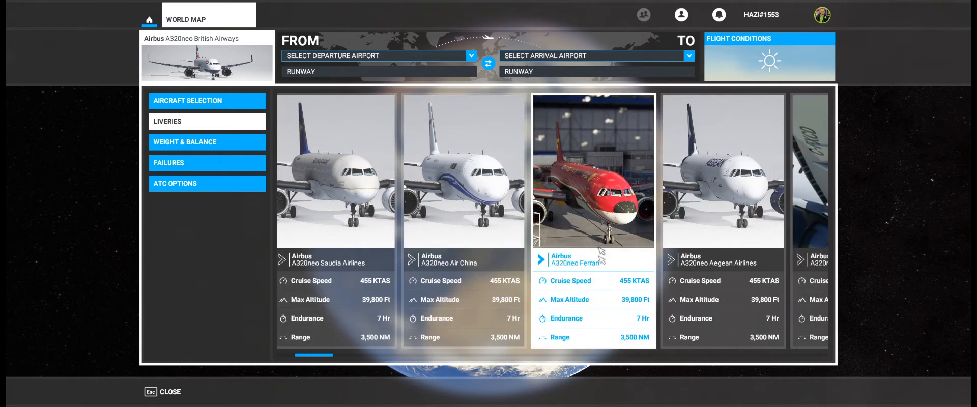
{"action": "scroll", "scroll_direction": "right", "scroll_amount": 3}
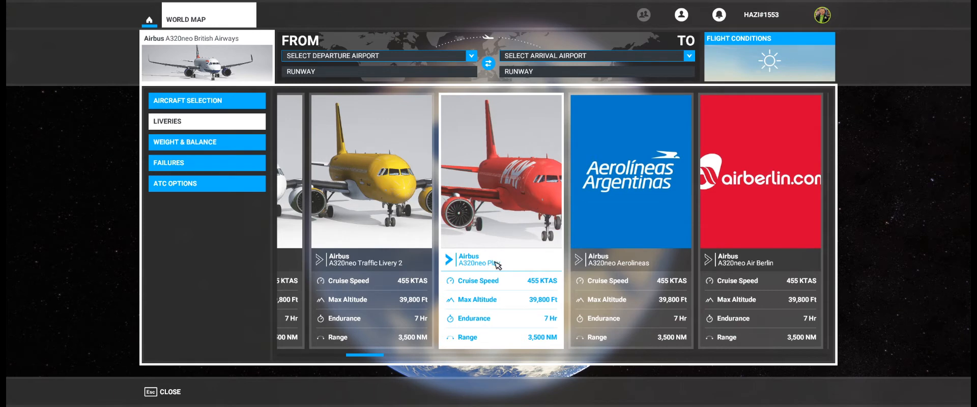
{"action": "scroll", "scroll_direction": "right", "scroll_amount": 3}
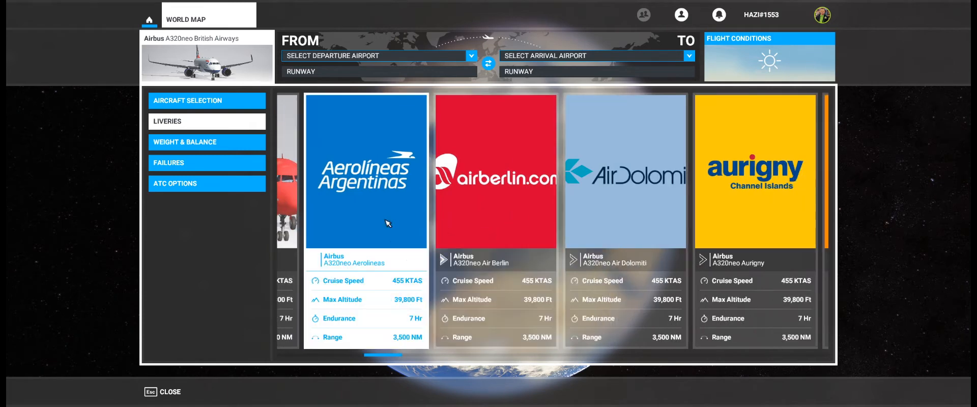
{"action": "scroll", "scroll_direction": "right", "scroll_amount": 3}
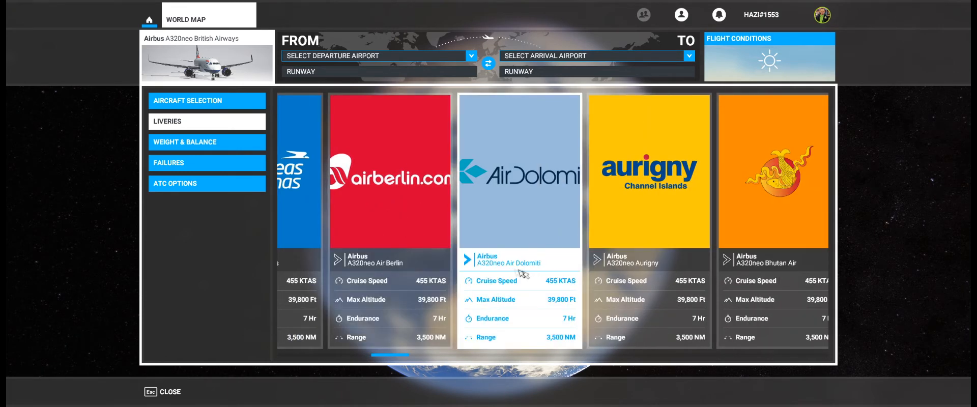
{"action": "mouse_move", "coordinate": [543, 274]}
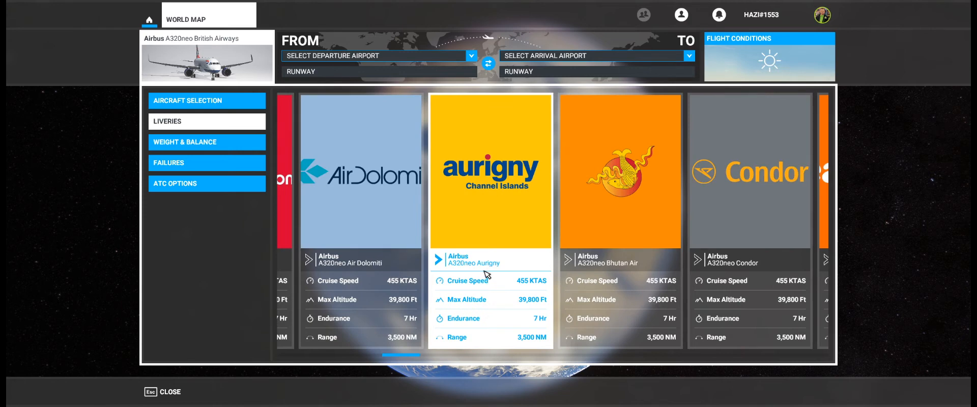
{"action": "mouse_move", "coordinate": [483, 280]}
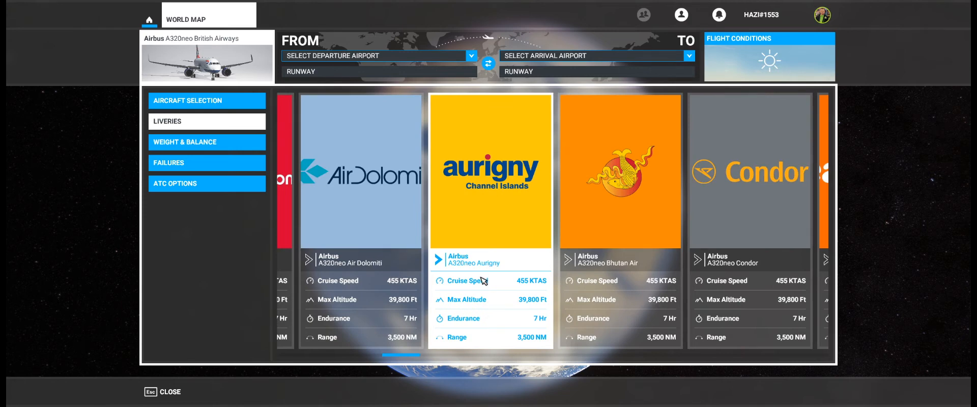
{"action": "scroll", "scroll_direction": "right", "scroll_amount": 3}
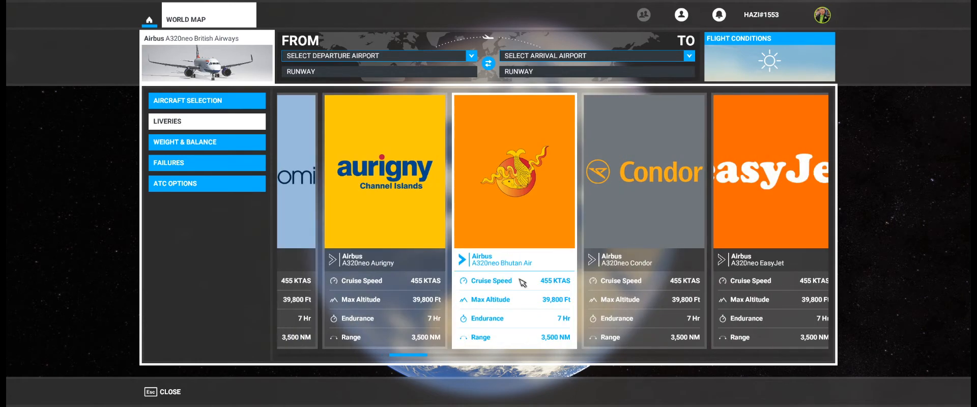
{"action": "mouse_move", "coordinate": [527, 276]}
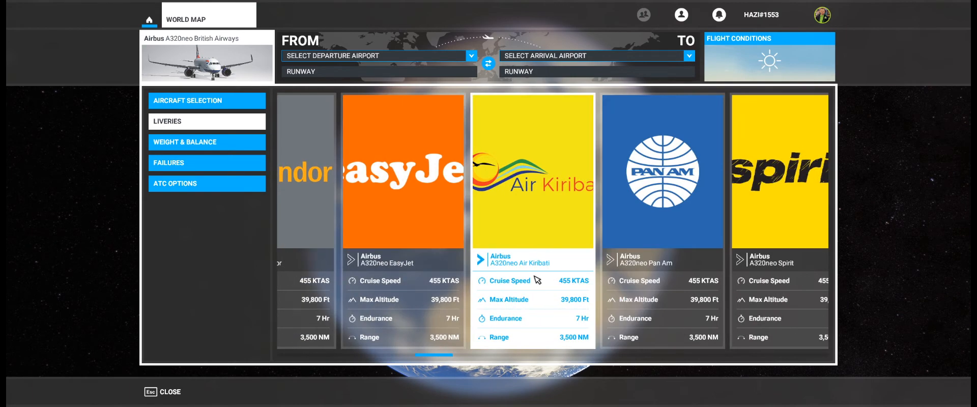
{"action": "scroll", "scroll_direction": "right", "scroll_amount": 3}
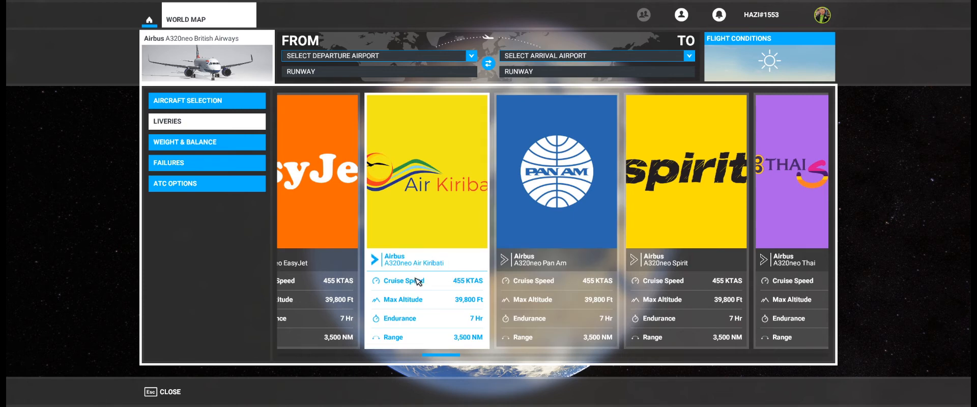
{"action": "left_click", "coordinate": [556, 259]}
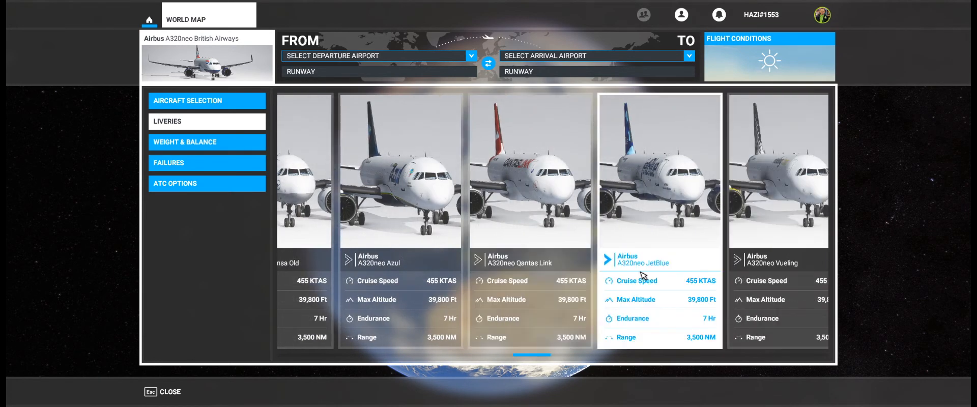
Step: Select the ALLEGIANT Airlines livery, return to the main menu, and open the Profile hangar
{"action": "scroll", "scroll_direction": "right", "scroll_amount": 3}
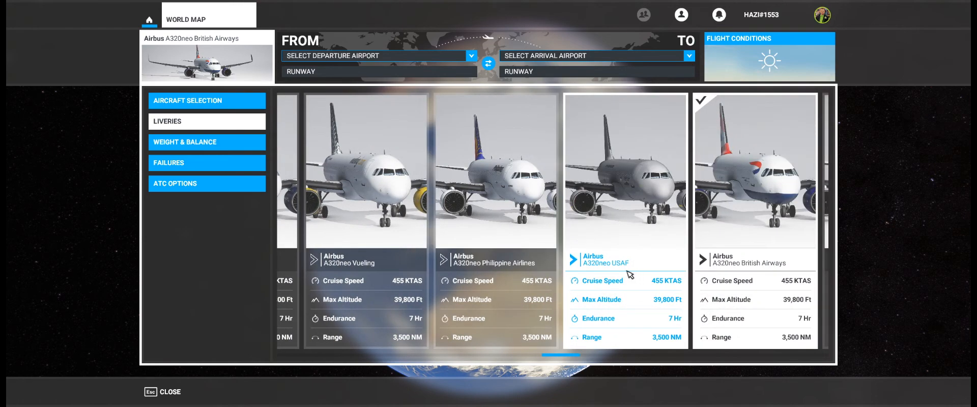
{"action": "mouse_move", "coordinate": [636, 213]}
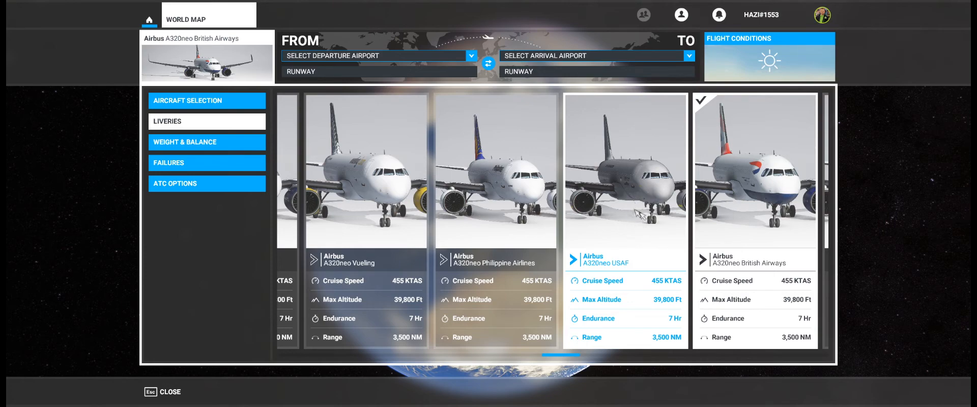
{"action": "scroll", "scroll_direction": "right", "scroll_amount": 3}
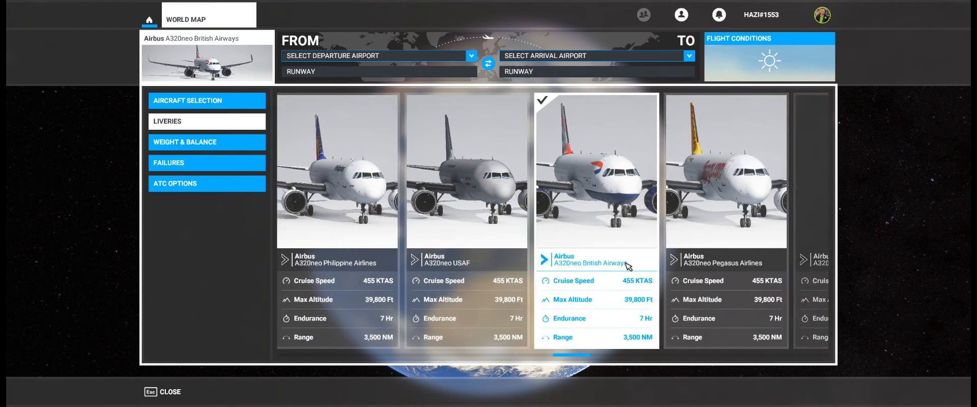
{"action": "scroll", "scroll_direction": "right", "scroll_amount": 3}
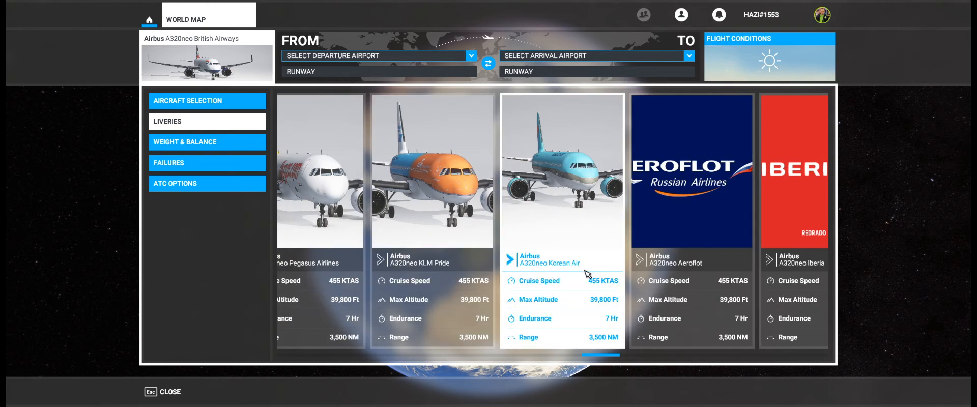
{"action": "scroll", "scroll_direction": "right", "scroll_amount": 3}
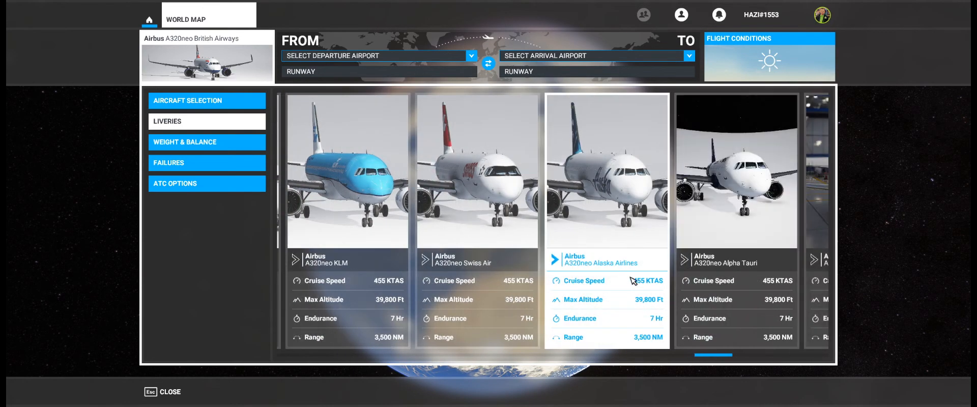
{"action": "scroll", "scroll_direction": "right", "scroll_amount": 3}
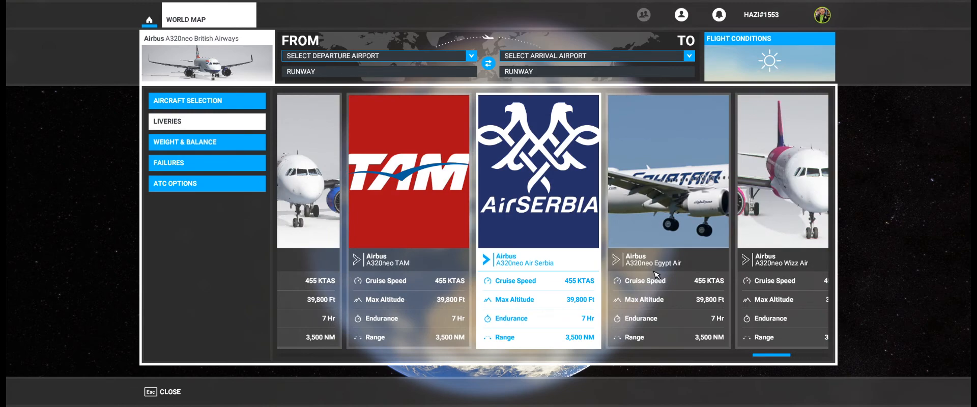
{"action": "scroll", "scroll_direction": "right", "scroll_amount": 3}
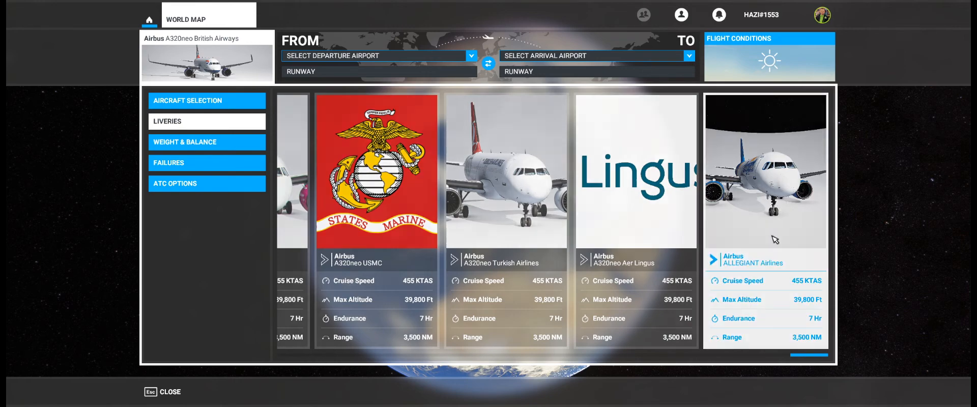
{"action": "left_click", "coordinate": [766, 172]}
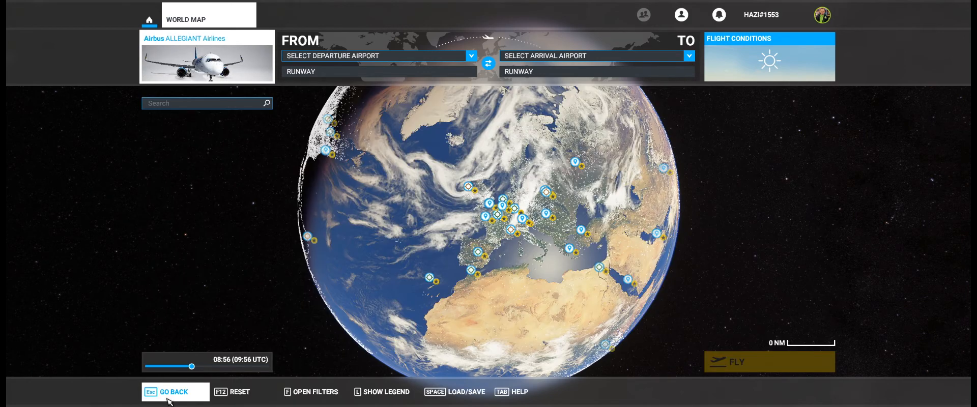
{"action": "left_click", "coordinate": [175, 391]}
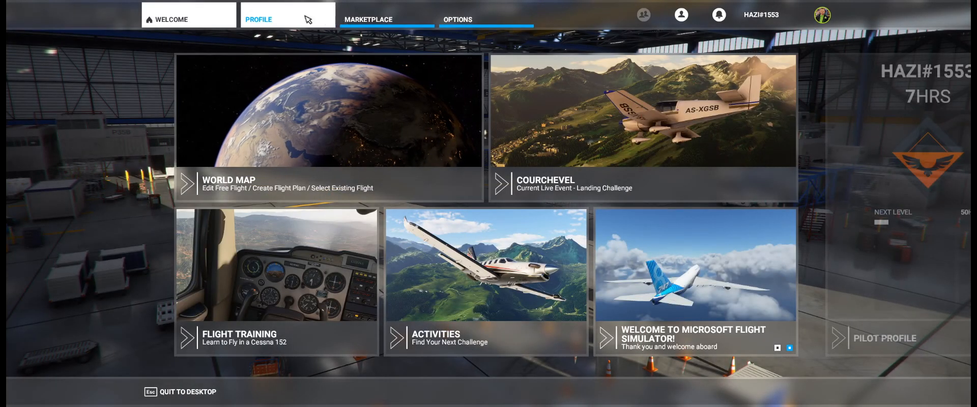
{"action": "left_click", "coordinate": [259, 20]}
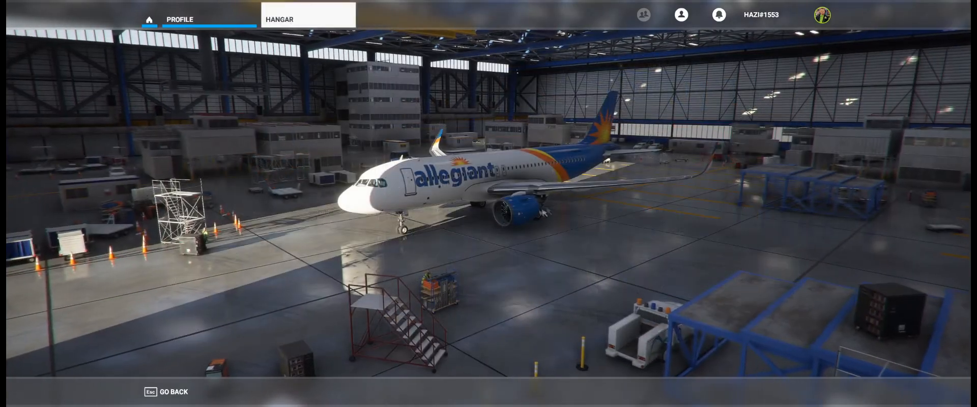
Step: Open the close-up hangar view of the ALLEGIANT Airlines A320neo
{"action": "left_click", "coordinate": [280, 19]}
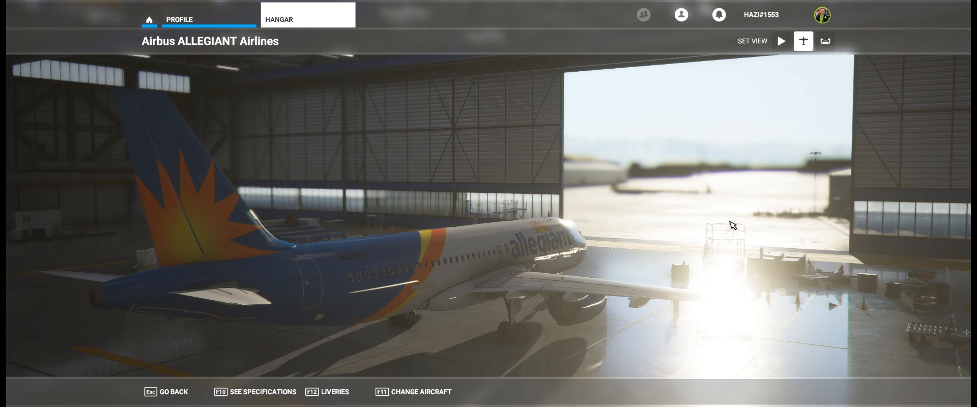
{"action": "mouse_move", "coordinate": [797, 218]}
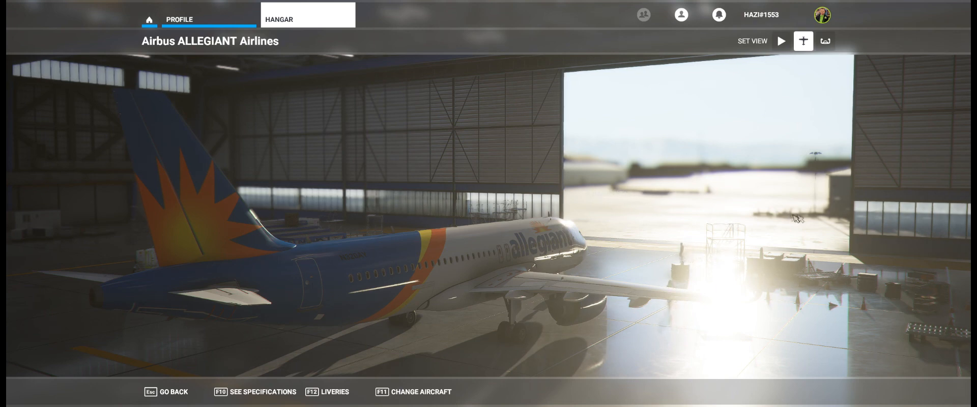